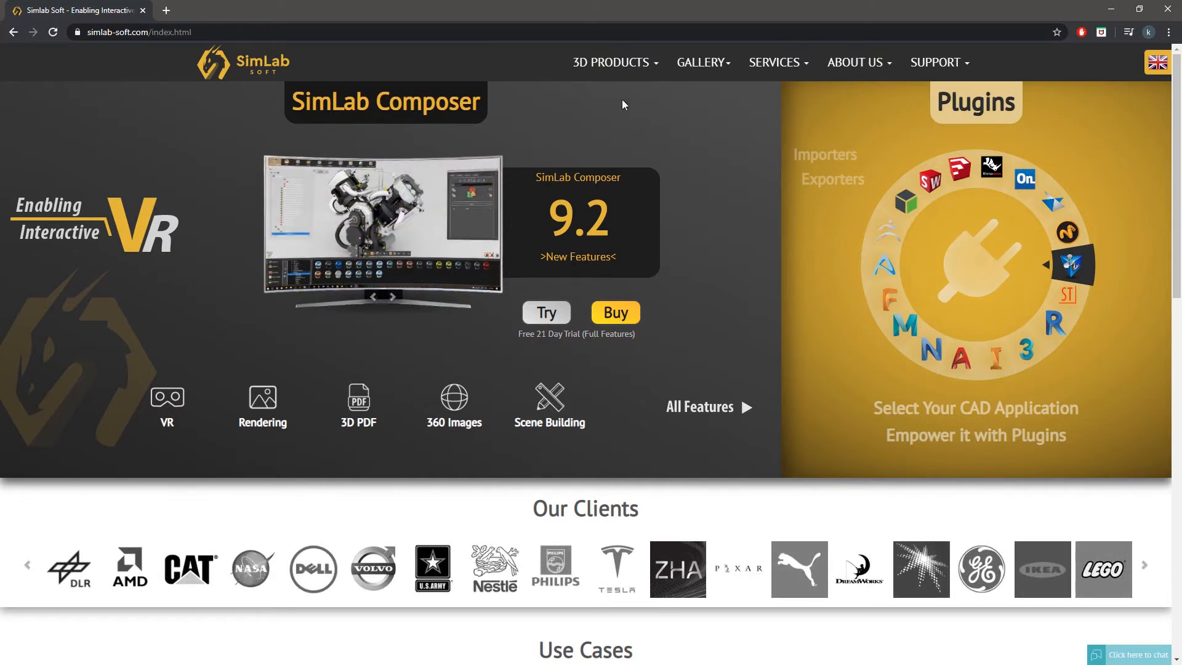
# - Reach the SimLab 3D Composer tutorials and download the Cabinet Model zip
pyautogui.click(612, 61)
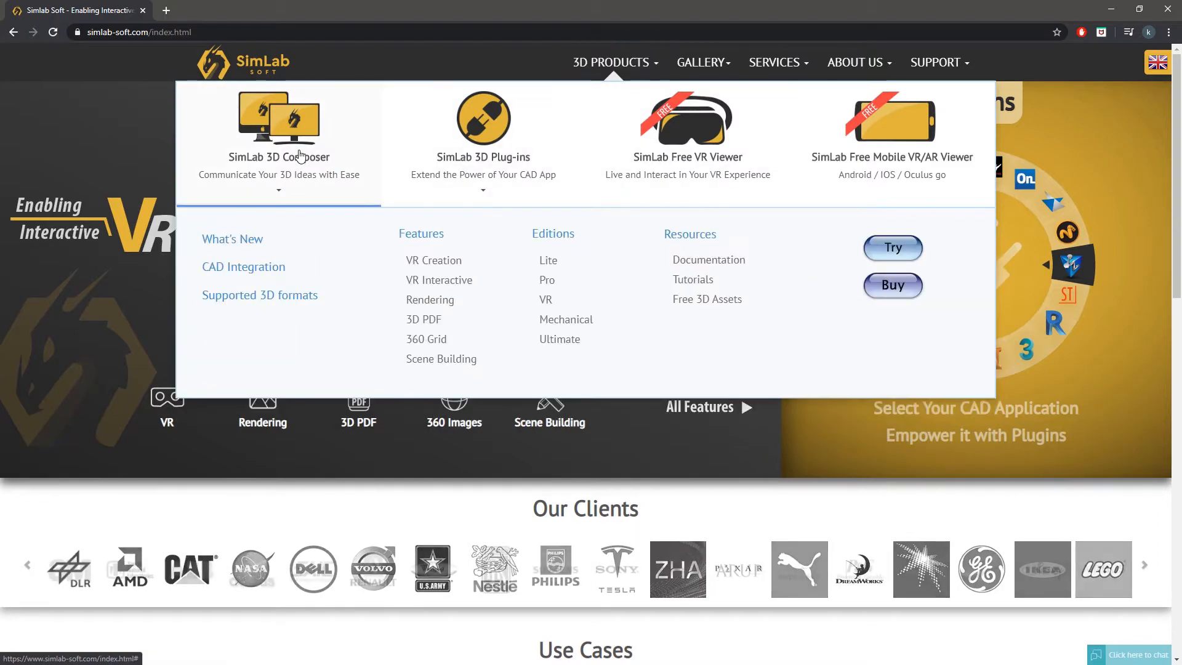
pyautogui.click(691, 279)
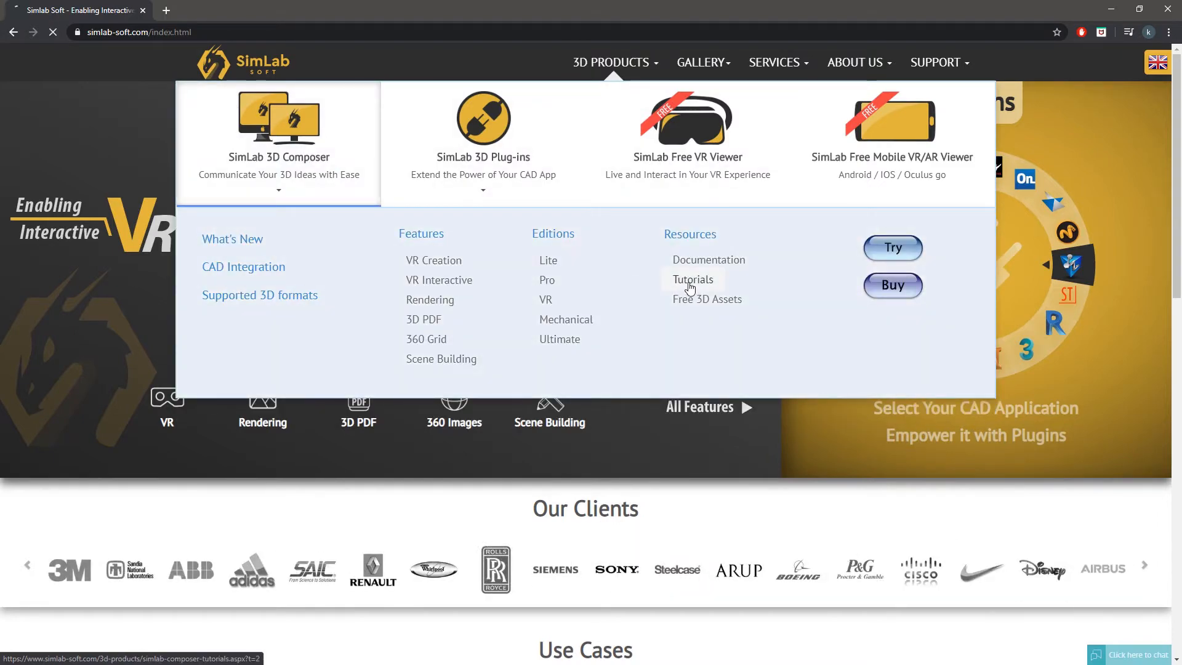
pyautogui.click(691, 280)
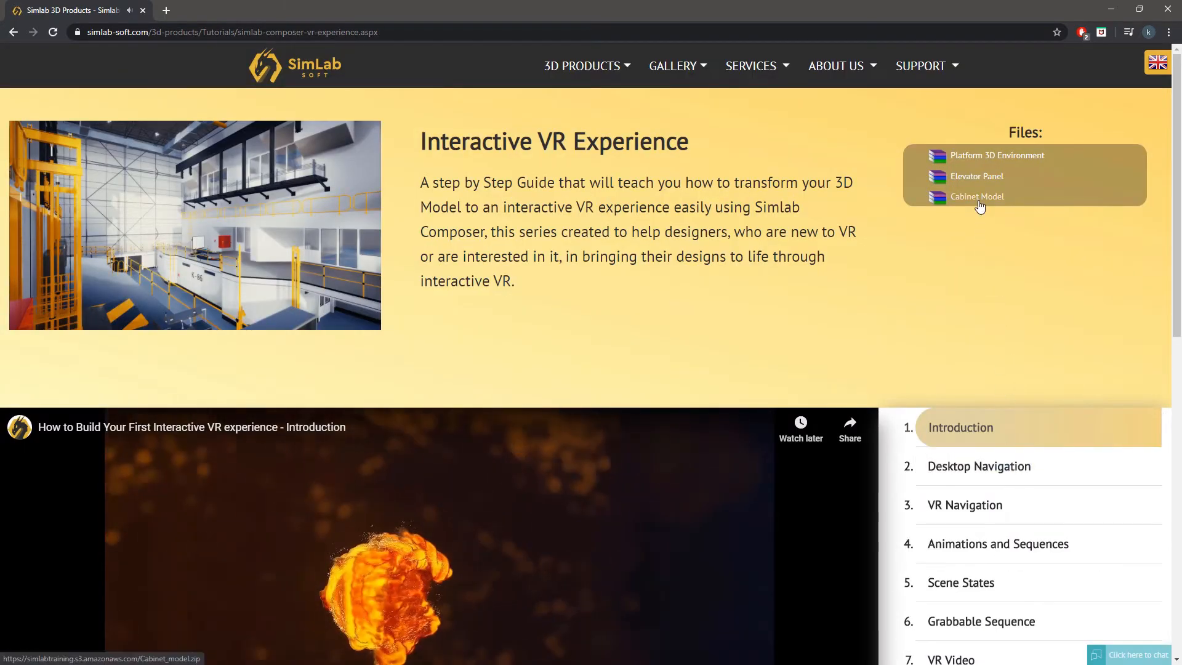
pyautogui.click(977, 196)
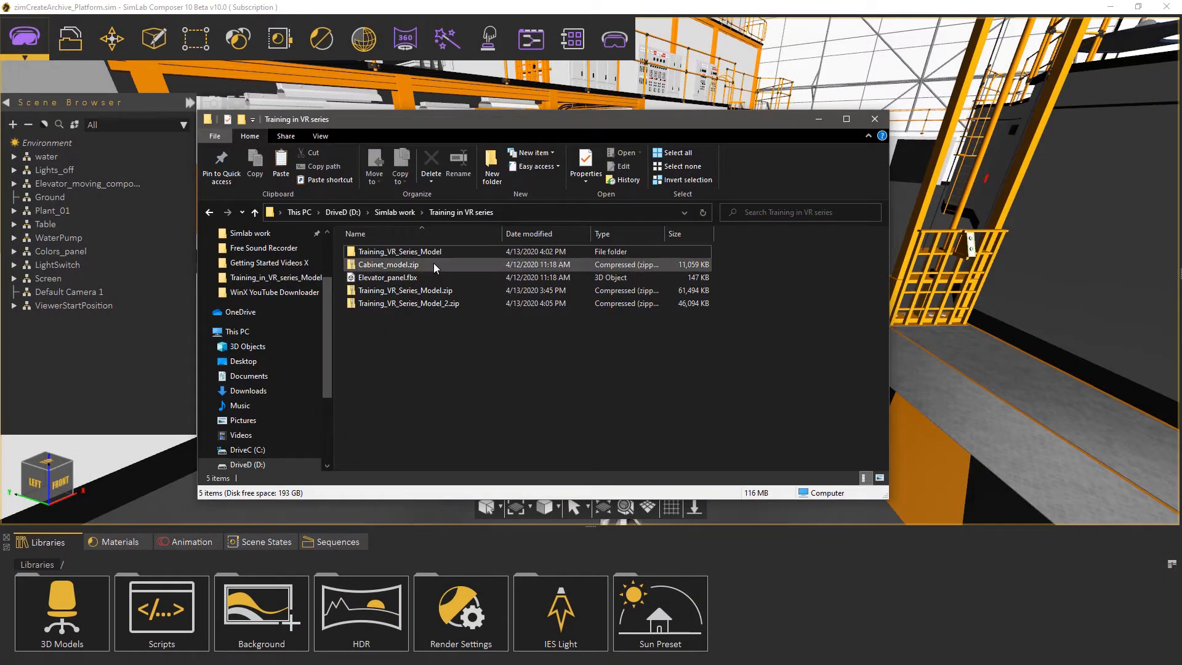
# - Extract Cabinet_model.zip into a Cabinet_model folder with WinRAR
pyautogui.rightClick(388, 264)
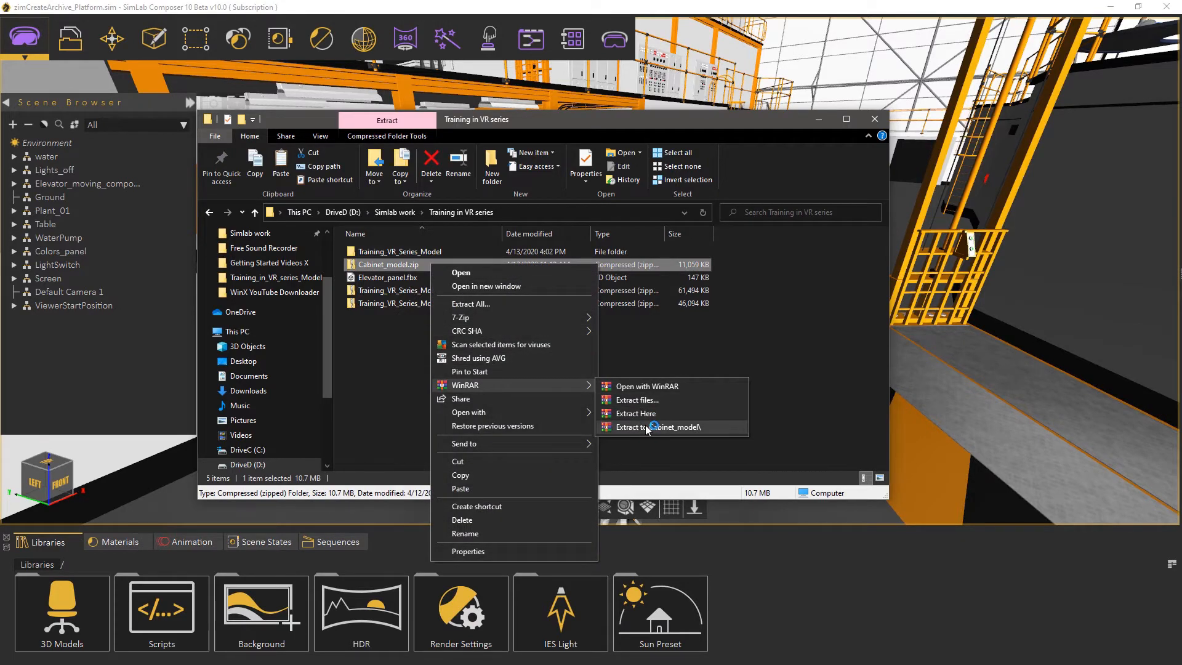
pyautogui.click(658, 428)
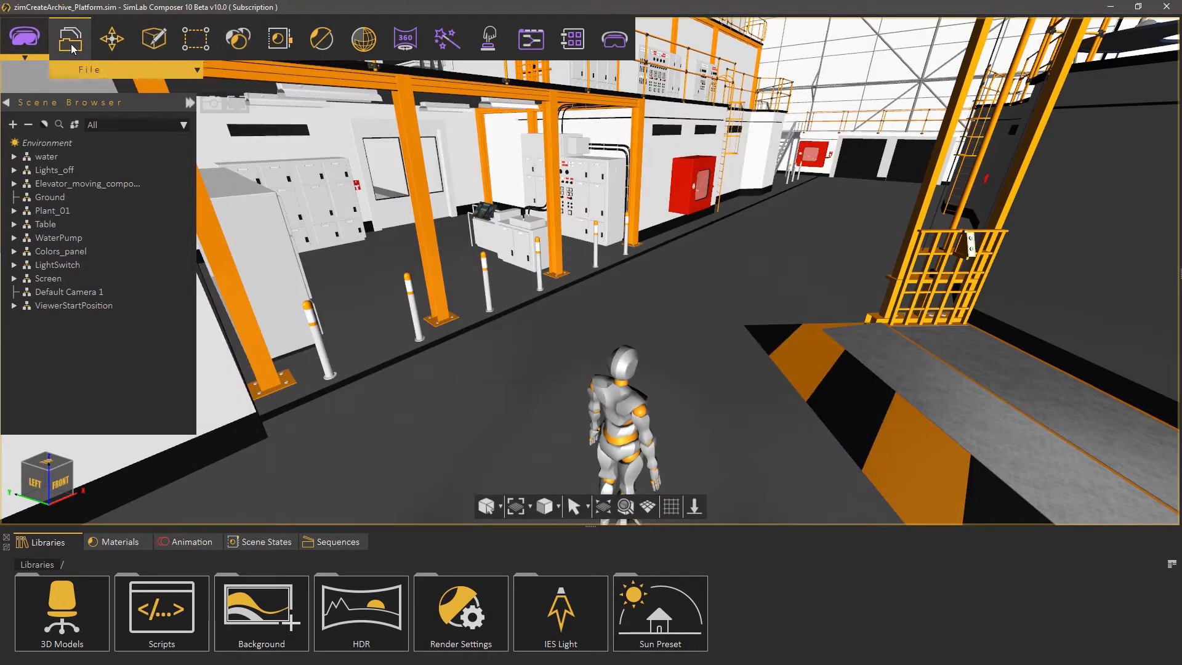
# - Import Cabinet_model.sim into the scene with Place in view turned off
pyautogui.click(70, 39)
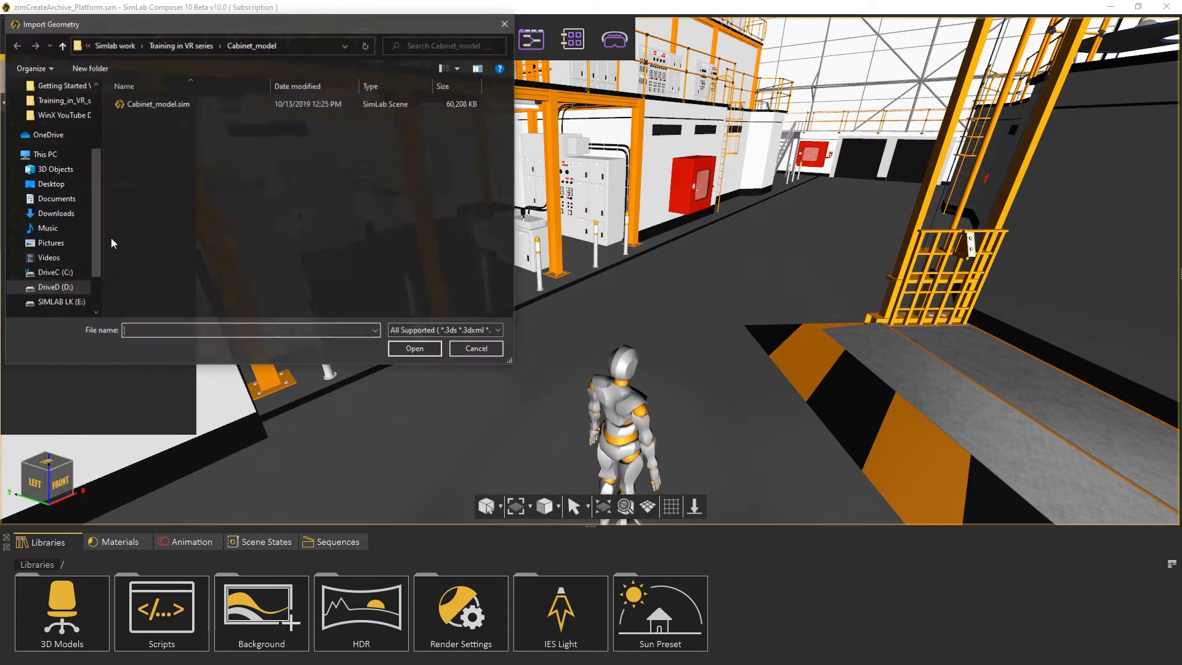
pyautogui.click(159, 103)
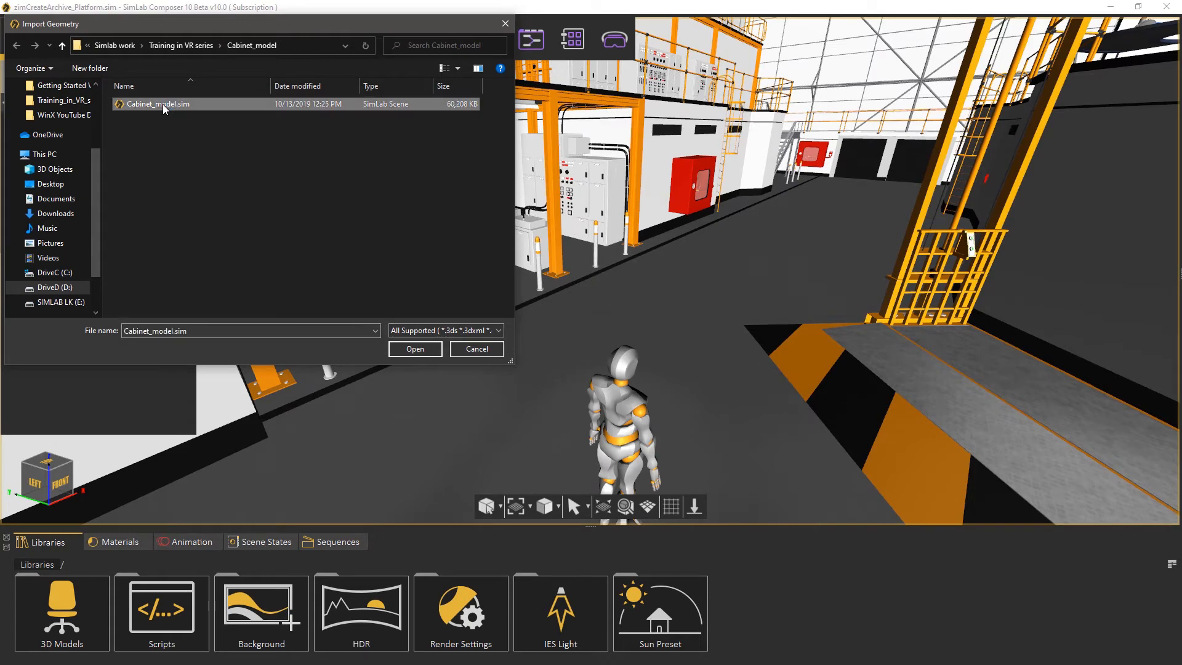
pyautogui.click(414, 348)
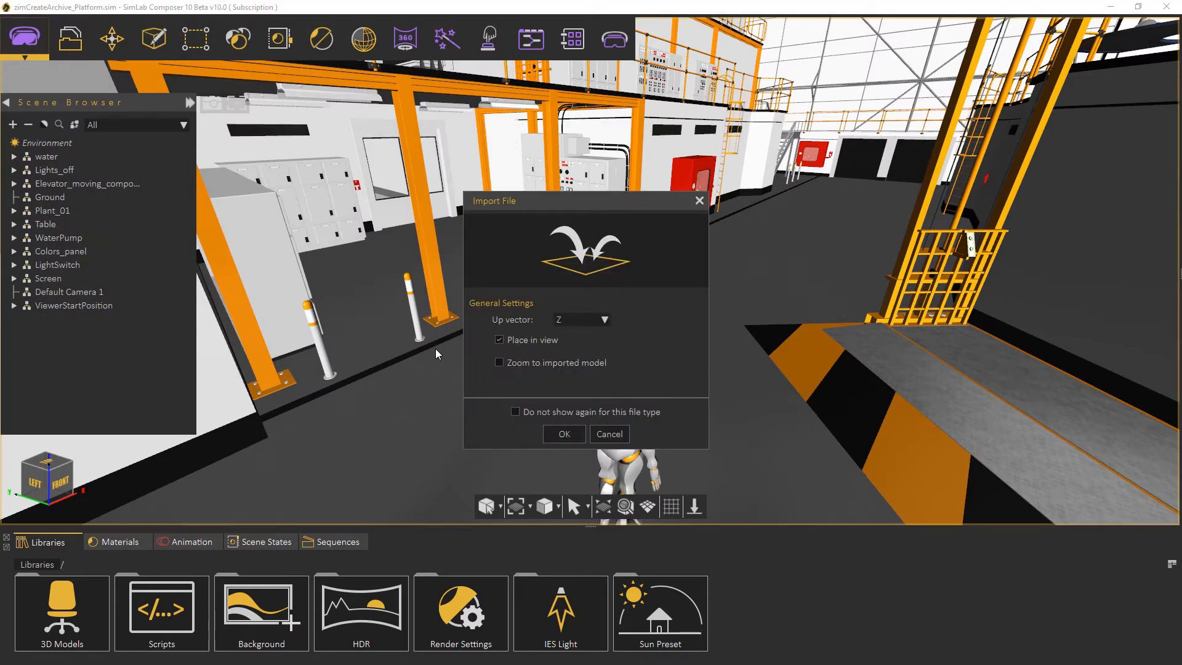
pyautogui.click(499, 340)
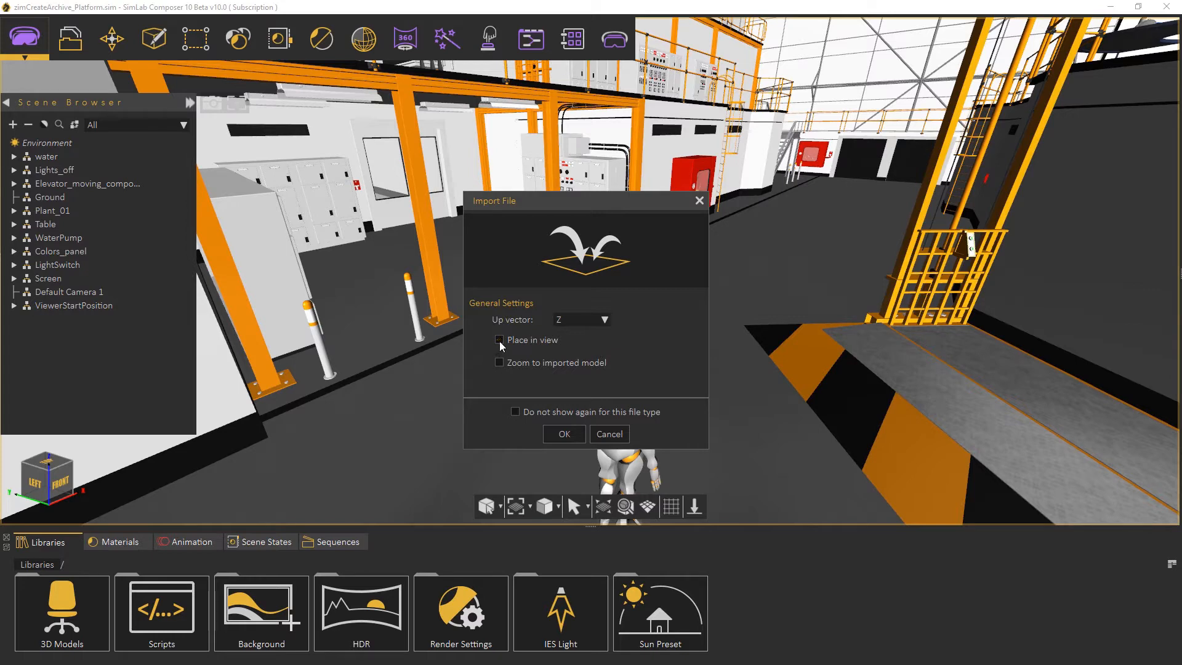
pyautogui.moveTo(564, 434)
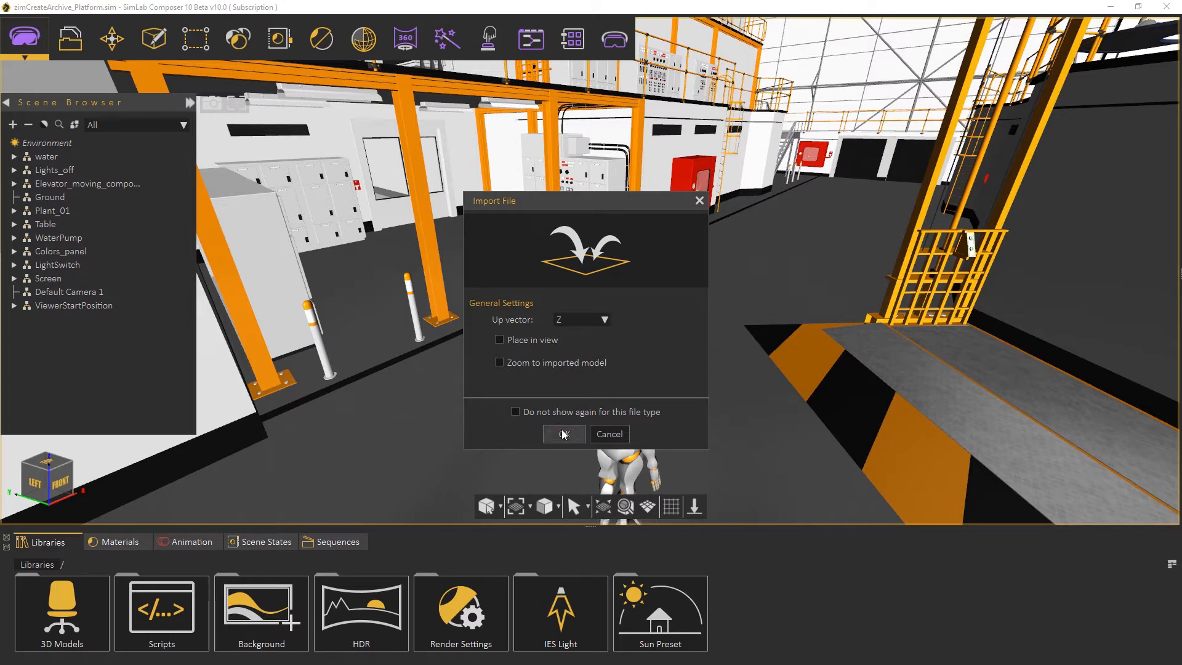
pyautogui.click(563, 434)
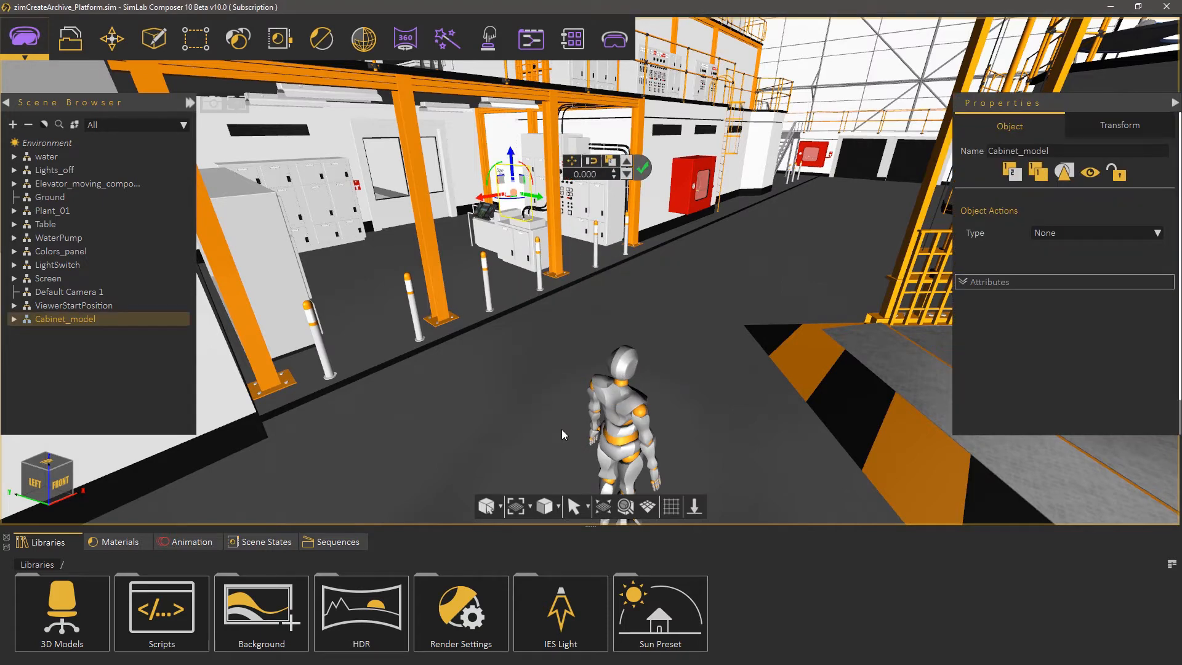
pyautogui.moveTo(626, 506)
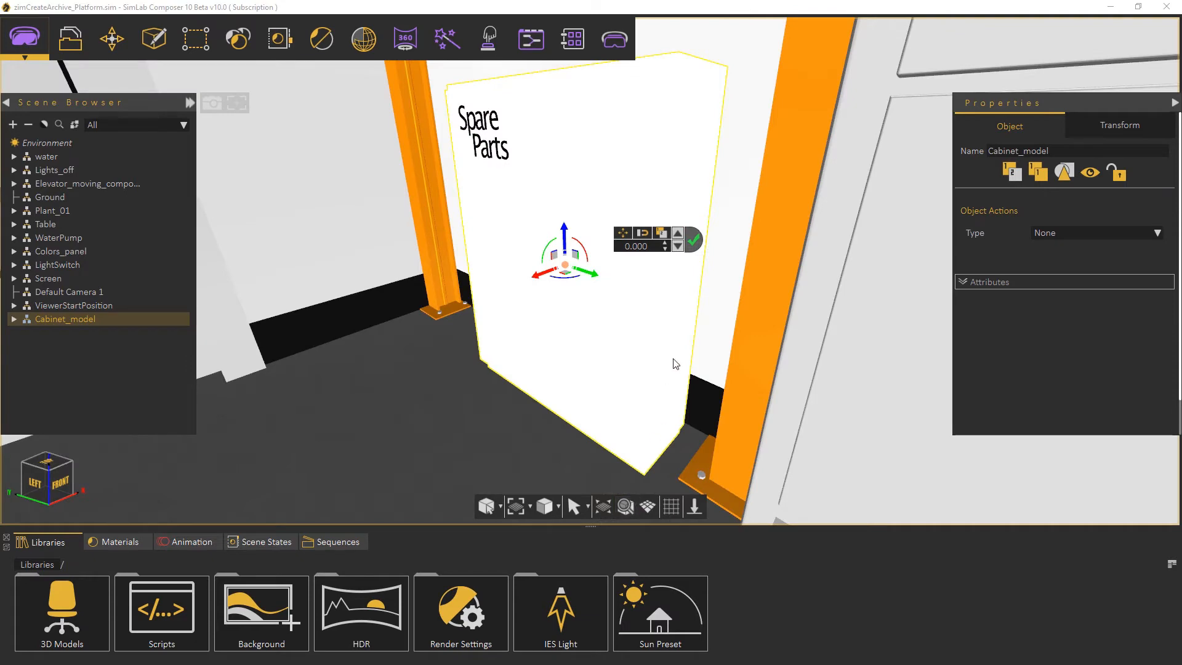
# - Frame the cabinet up close, clear the selection, and show the animation timeline
pyautogui.click(687, 250)
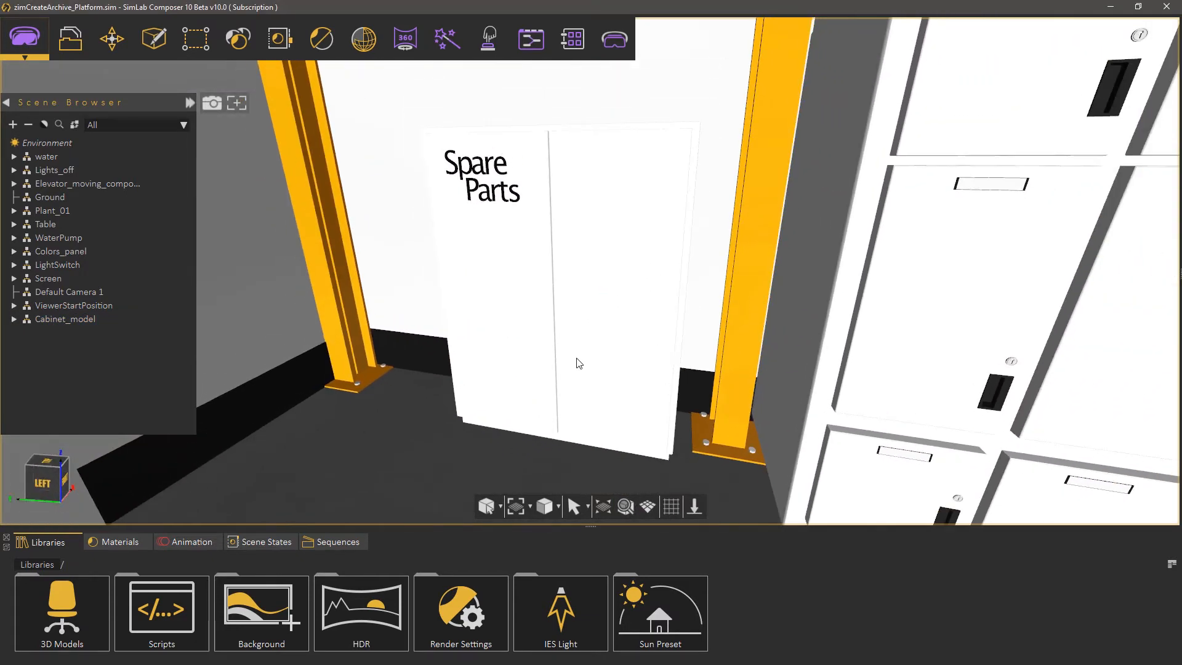
pyautogui.click(192, 542)
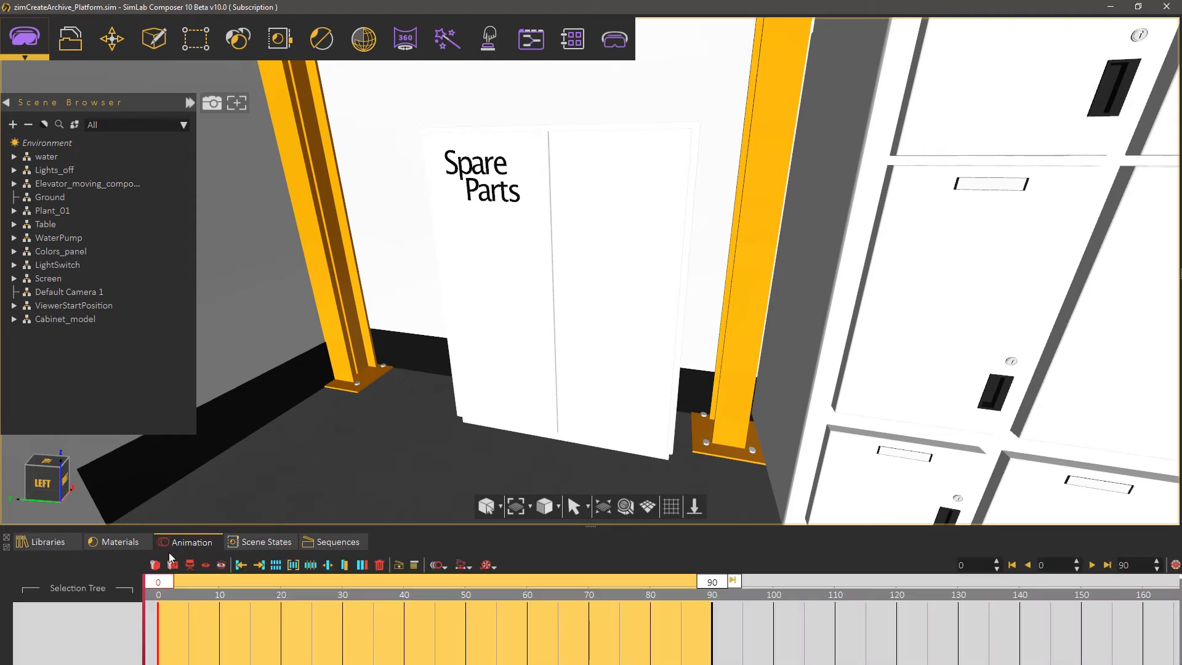
# - Keyframe the left door swinging open and save it as sequence Door1
pyautogui.click(529, 581)
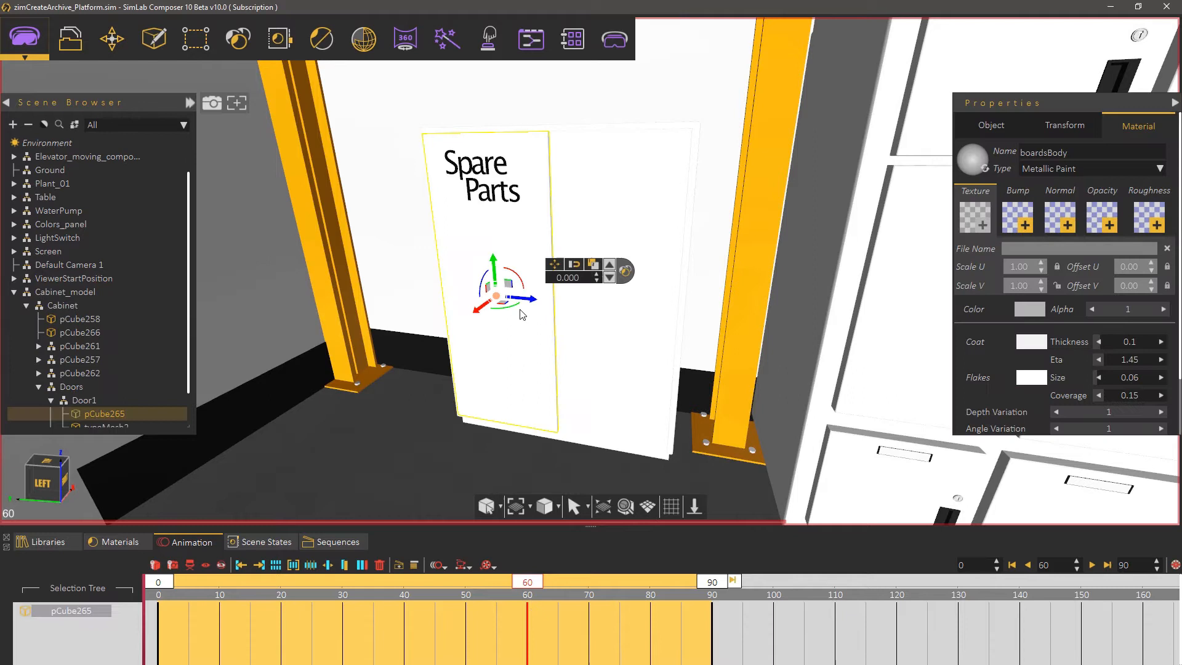
pyautogui.click(85, 399)
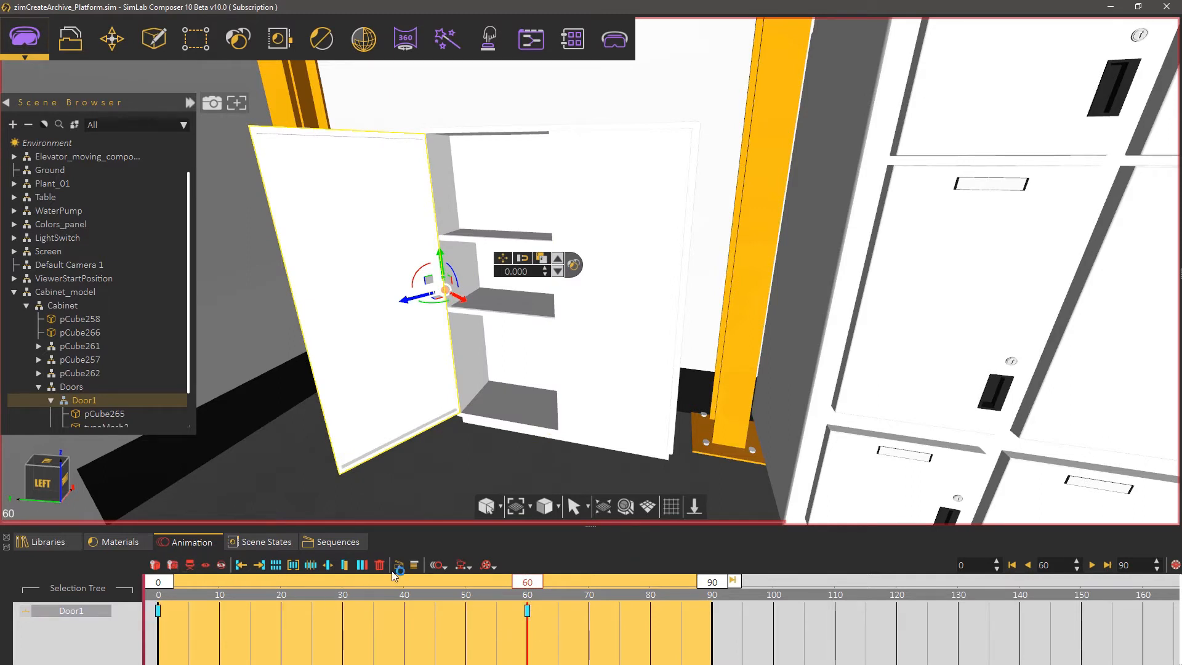
pyautogui.click(398, 565)
pyautogui.write('D')
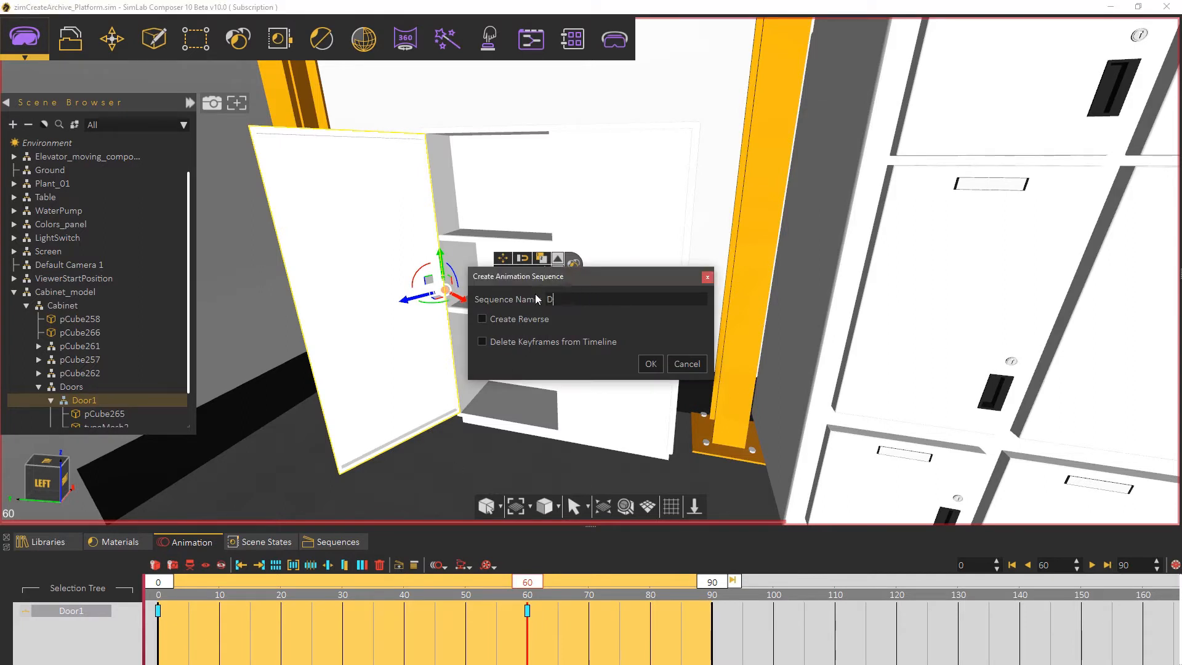
pyautogui.write('oor1')
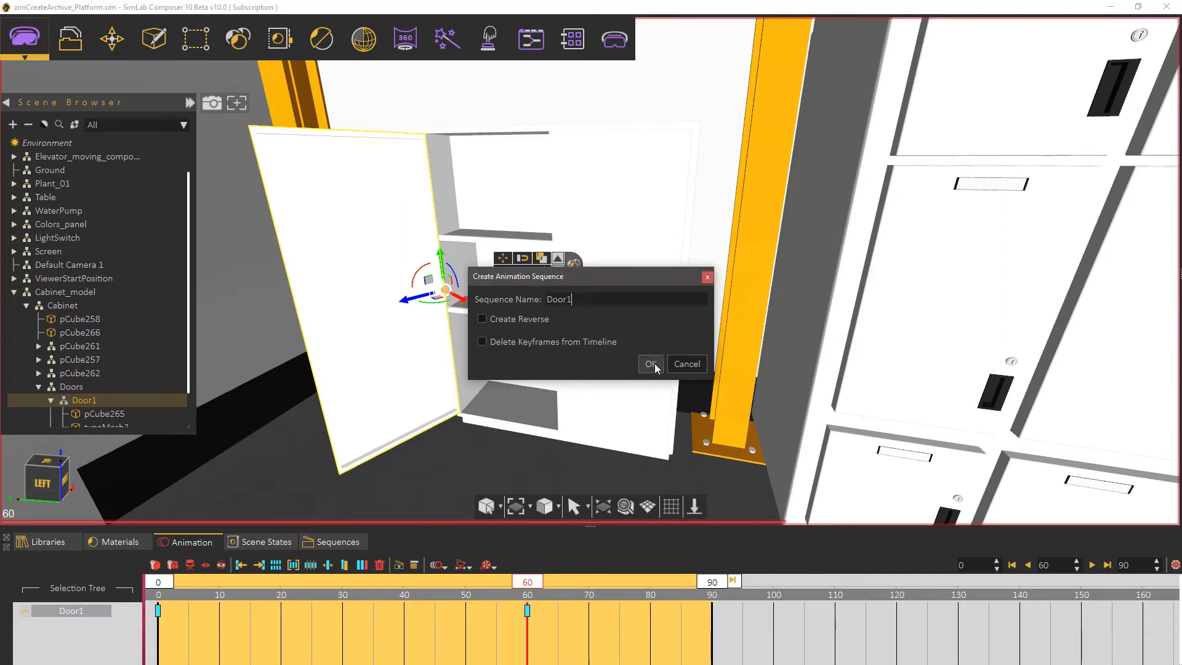
pyautogui.click(651, 363)
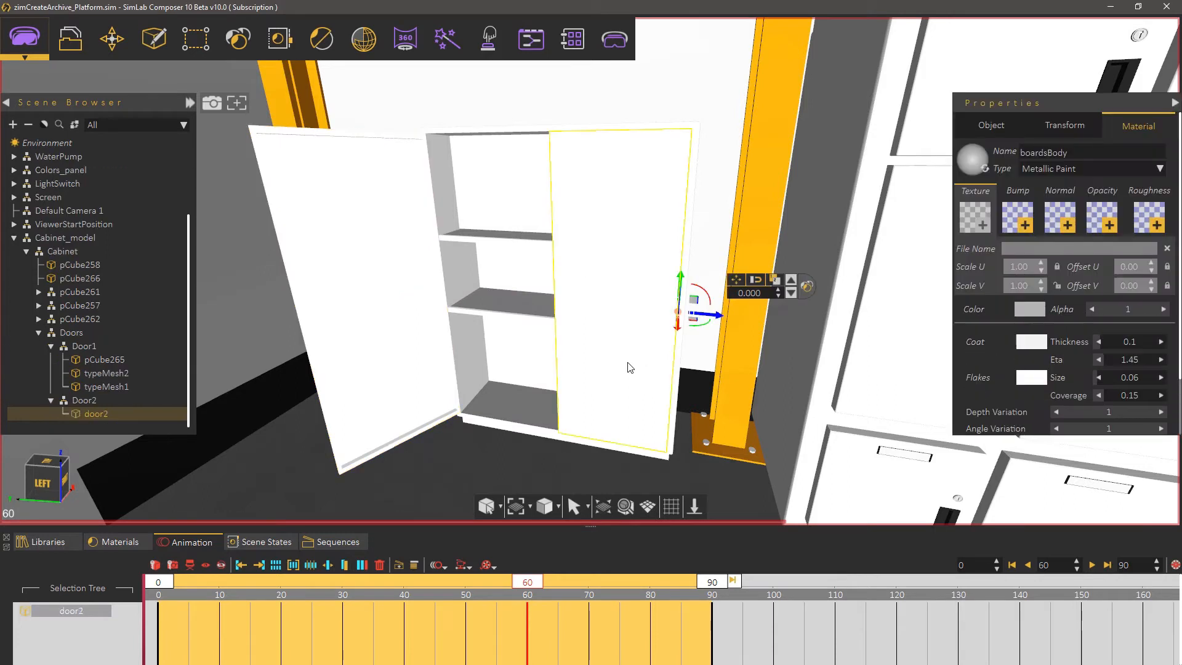
# - Keyframe the second door's 110° opening rotation and save it as sequence Door2
pyautogui.click(85, 399)
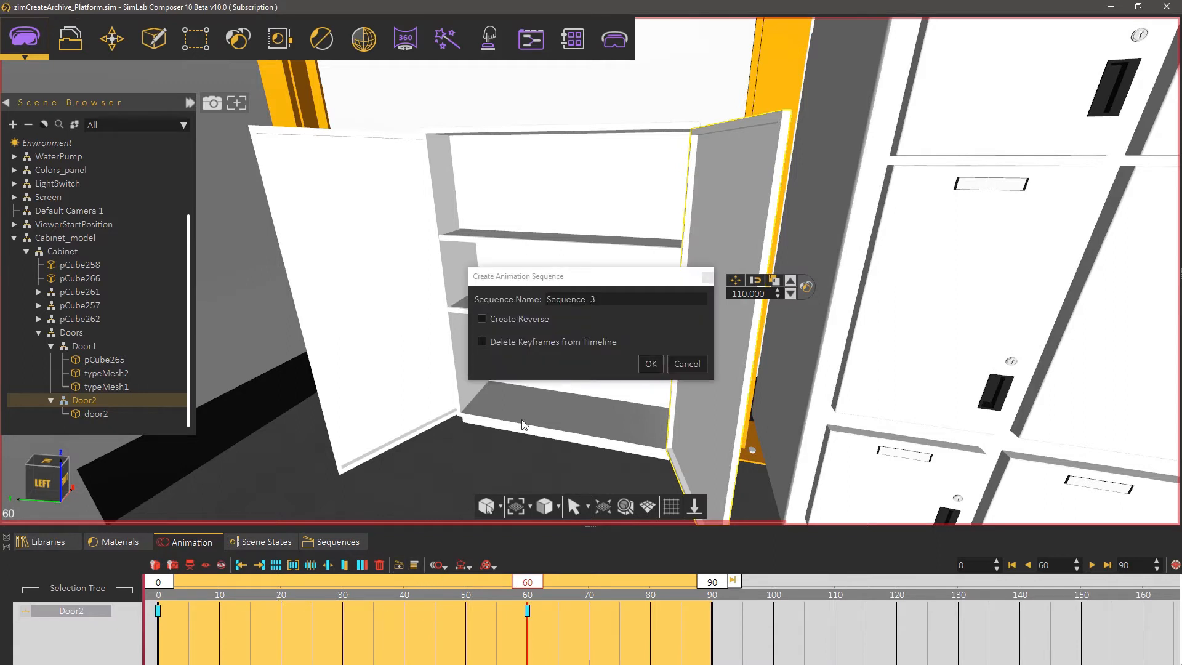
pyautogui.write('Door2')
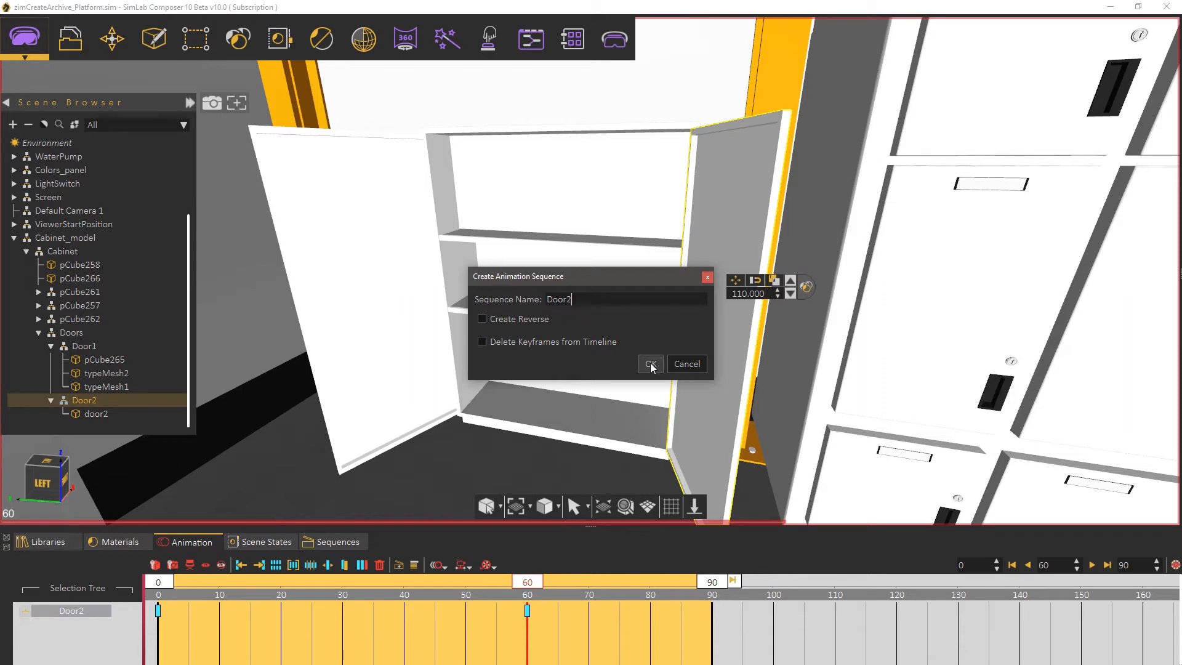
pyautogui.click(649, 365)
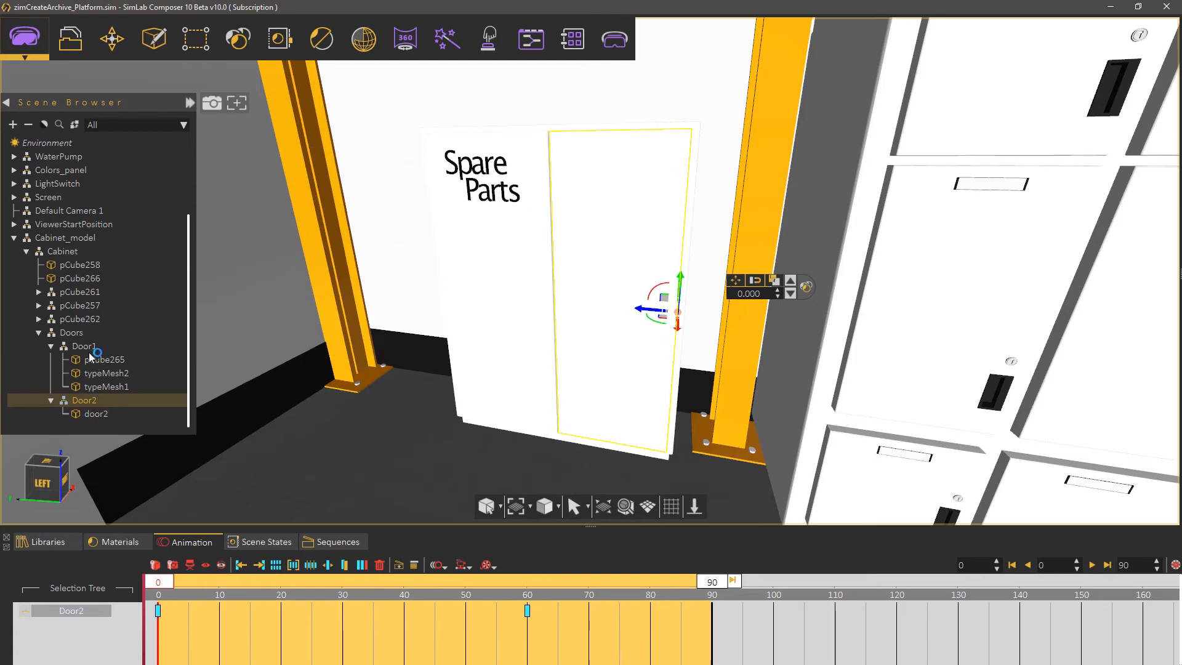
# - Make Door1 a grabbable sequence node playing Door1 with scaling factor 1
pyautogui.click(85, 346)
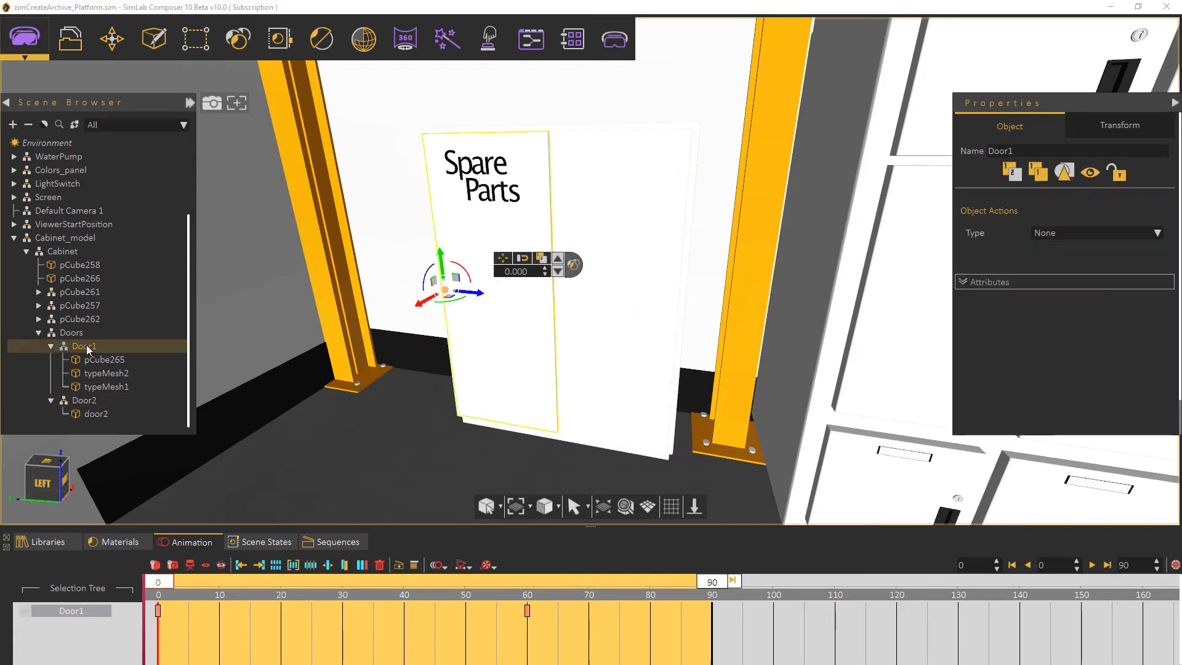
pyautogui.click(488, 38)
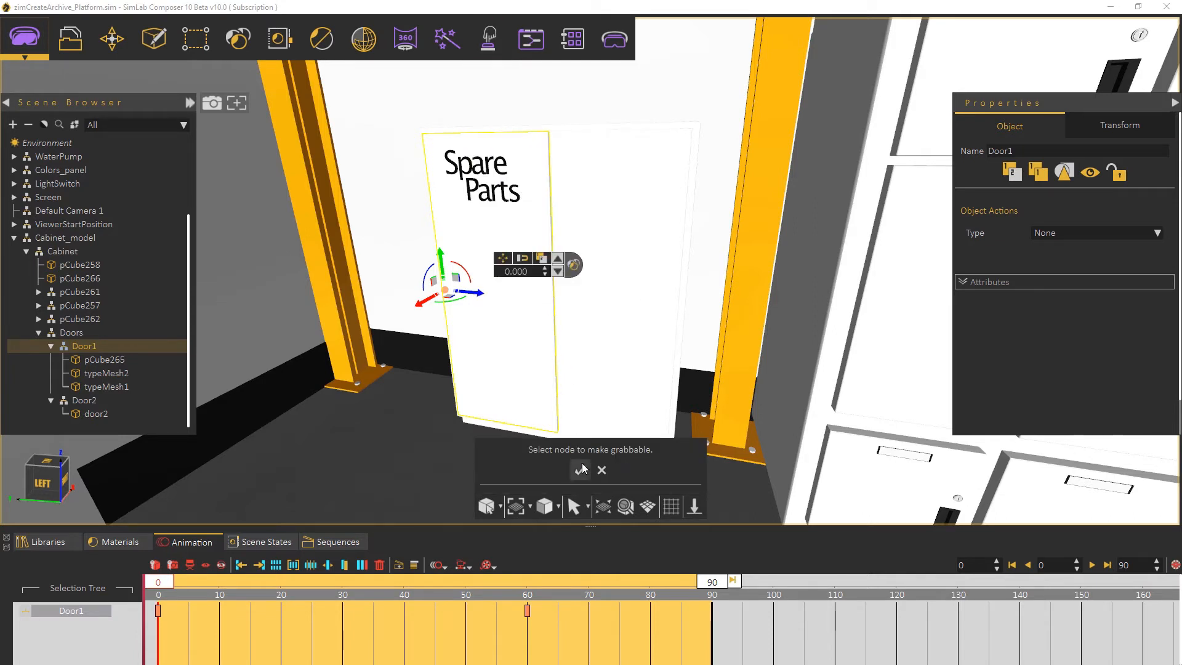
pyautogui.click(335, 542)
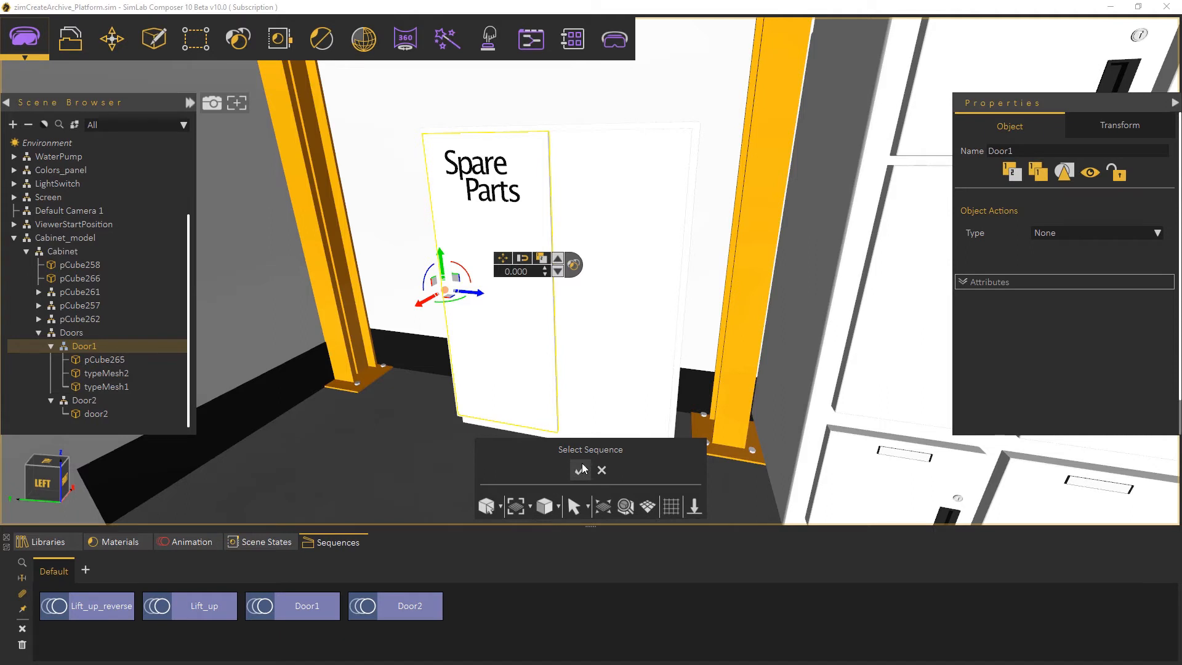
pyautogui.click(293, 606)
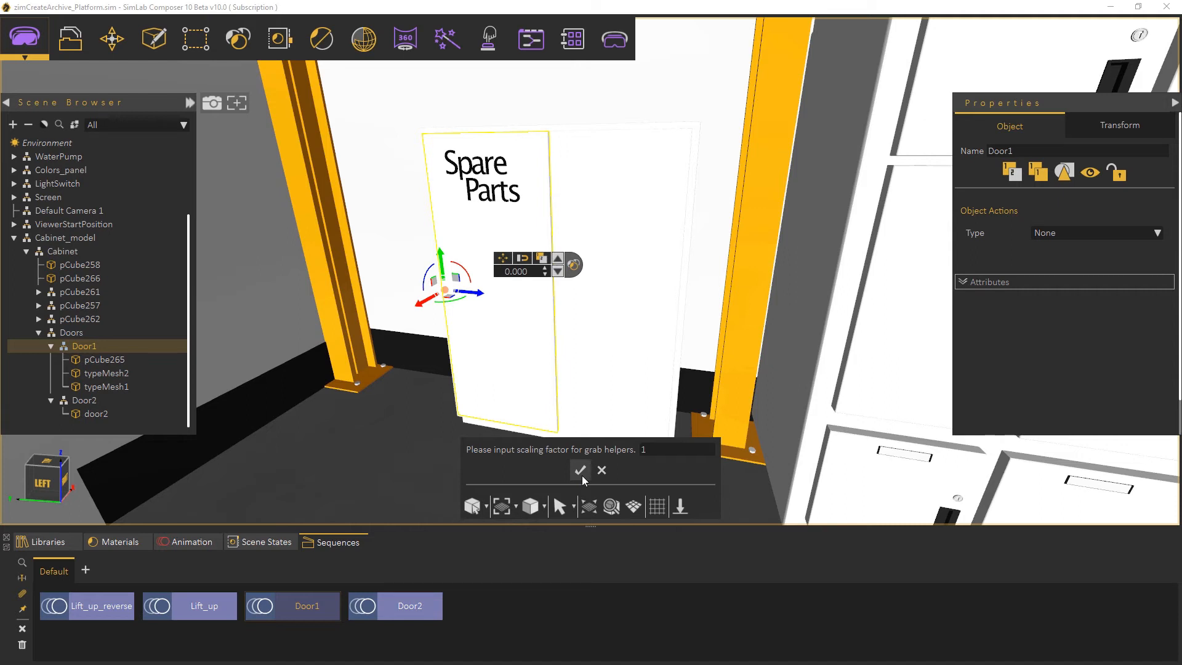
pyautogui.click(580, 470)
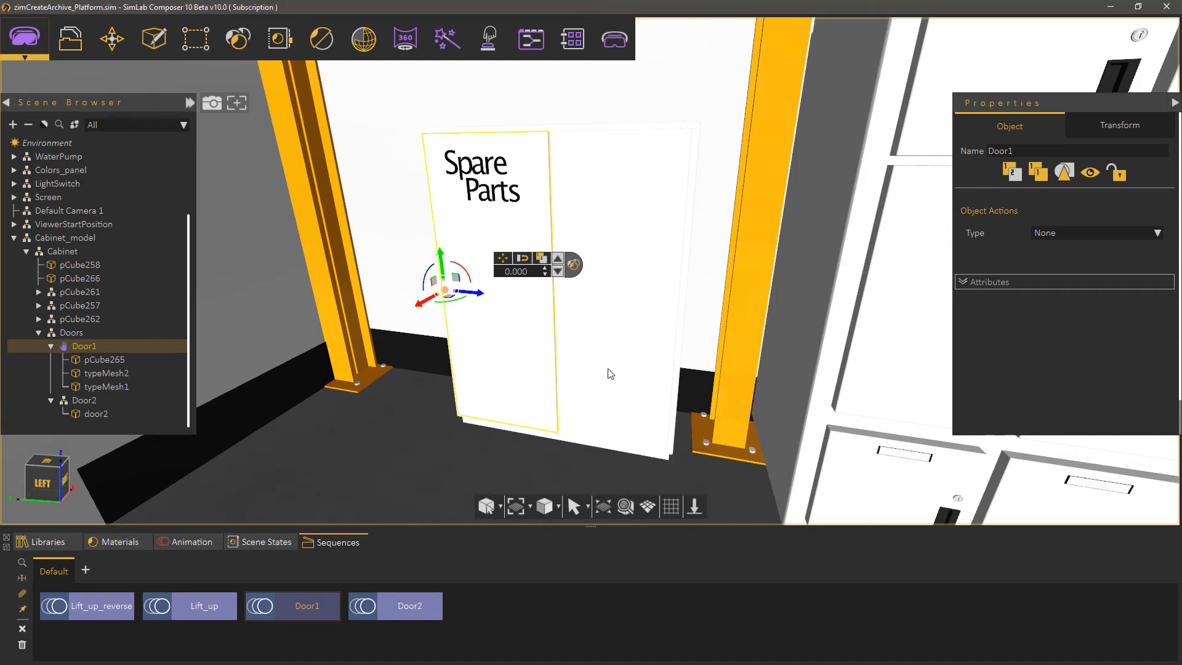
pyautogui.click(84, 401)
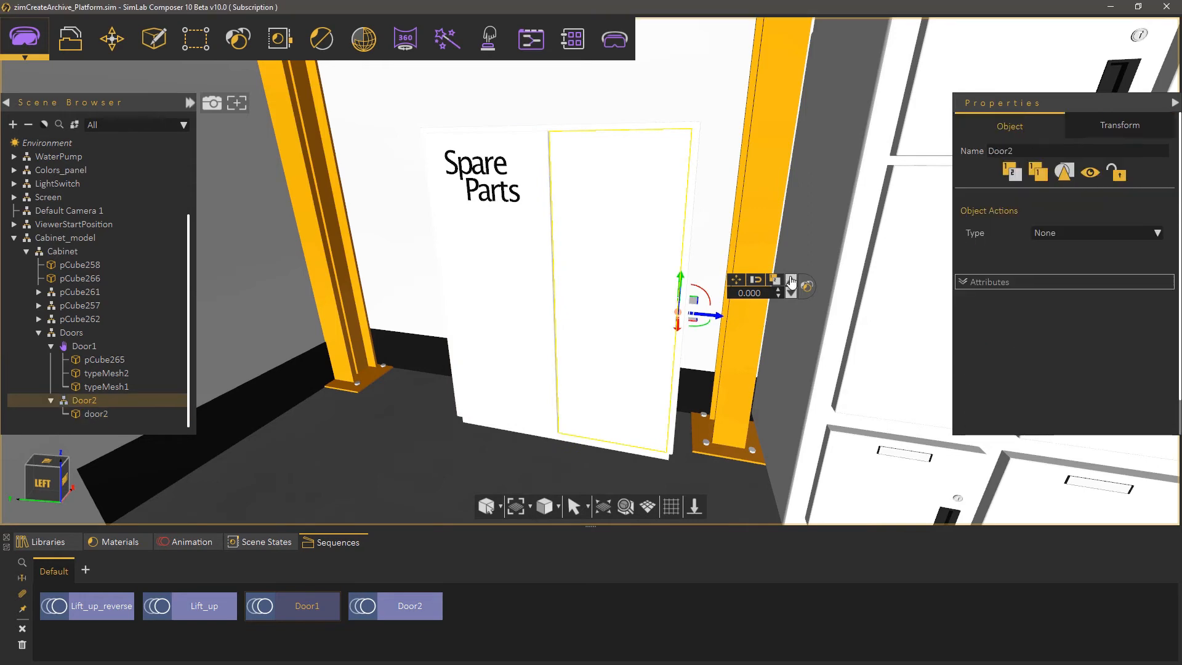
# - Make Door2 a grabbable sequence node playing the Door2 sequence
pyautogui.click(488, 39)
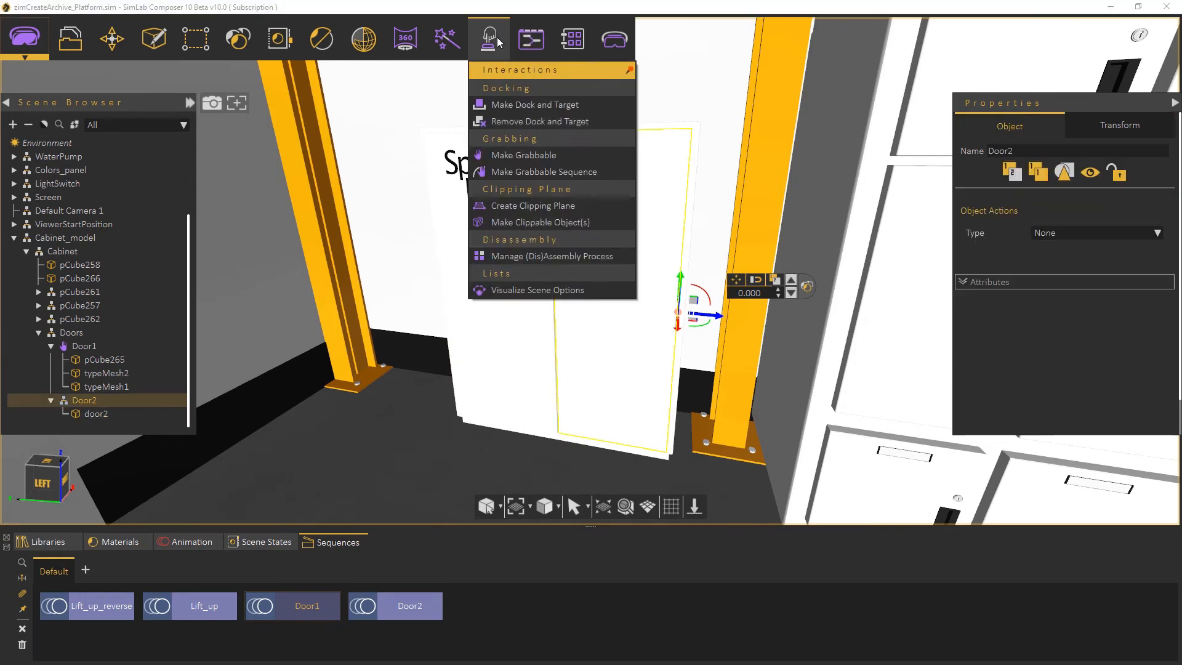
pyautogui.click(524, 155)
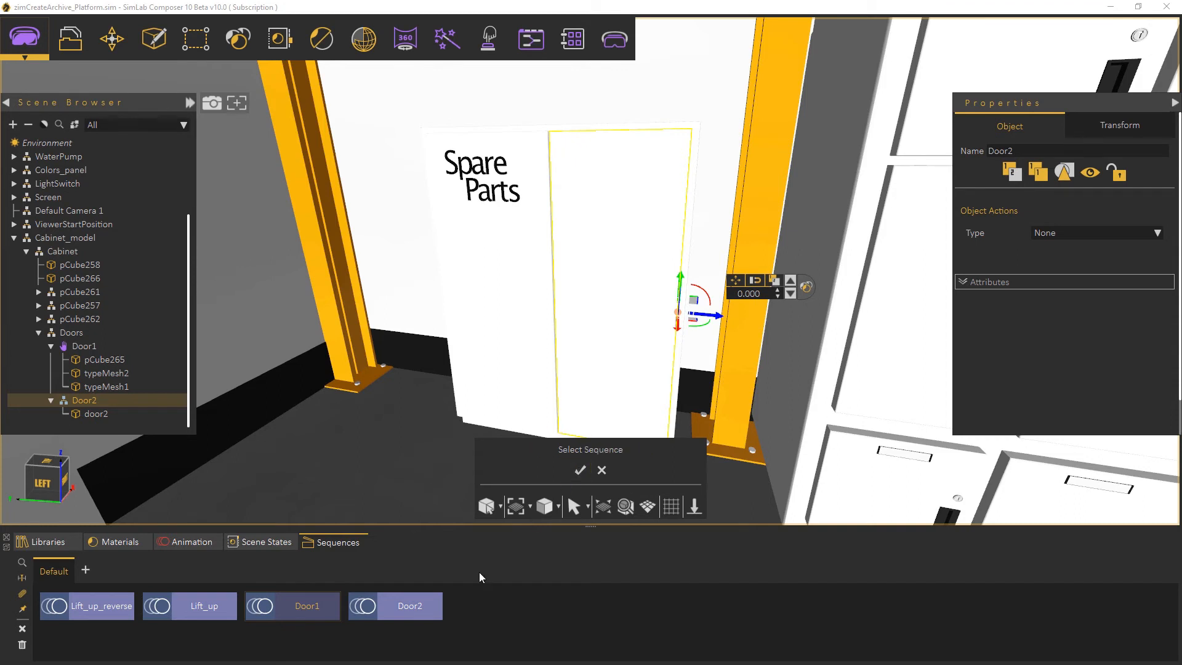
pyautogui.click(409, 606)
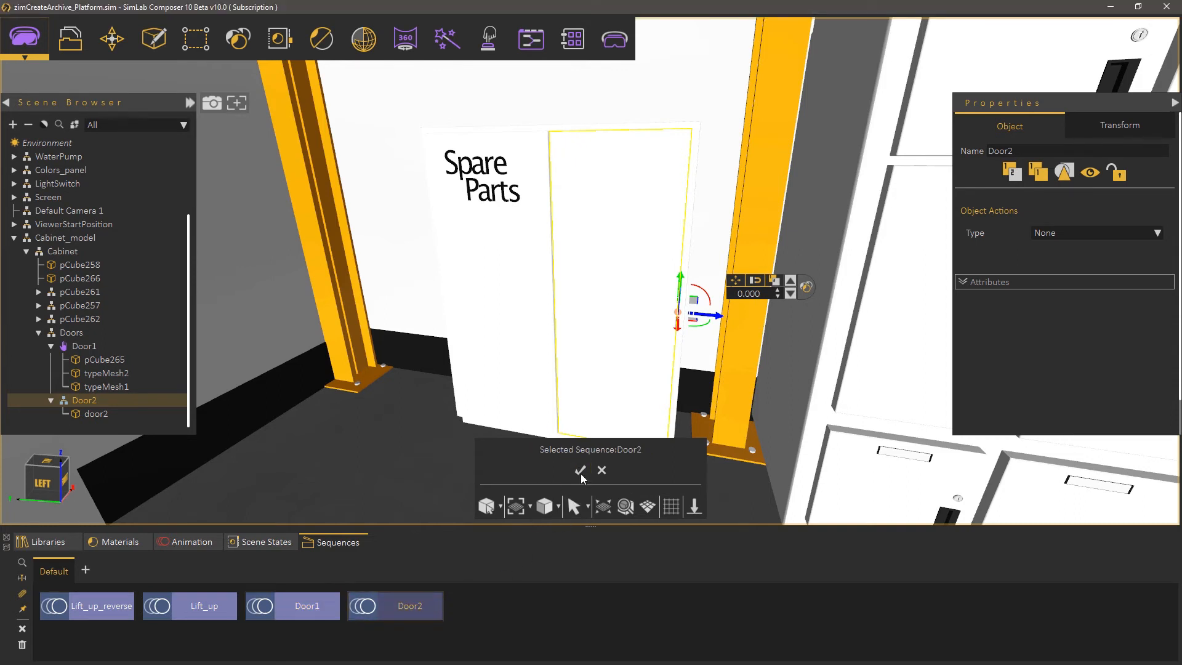
pyautogui.click(580, 470)
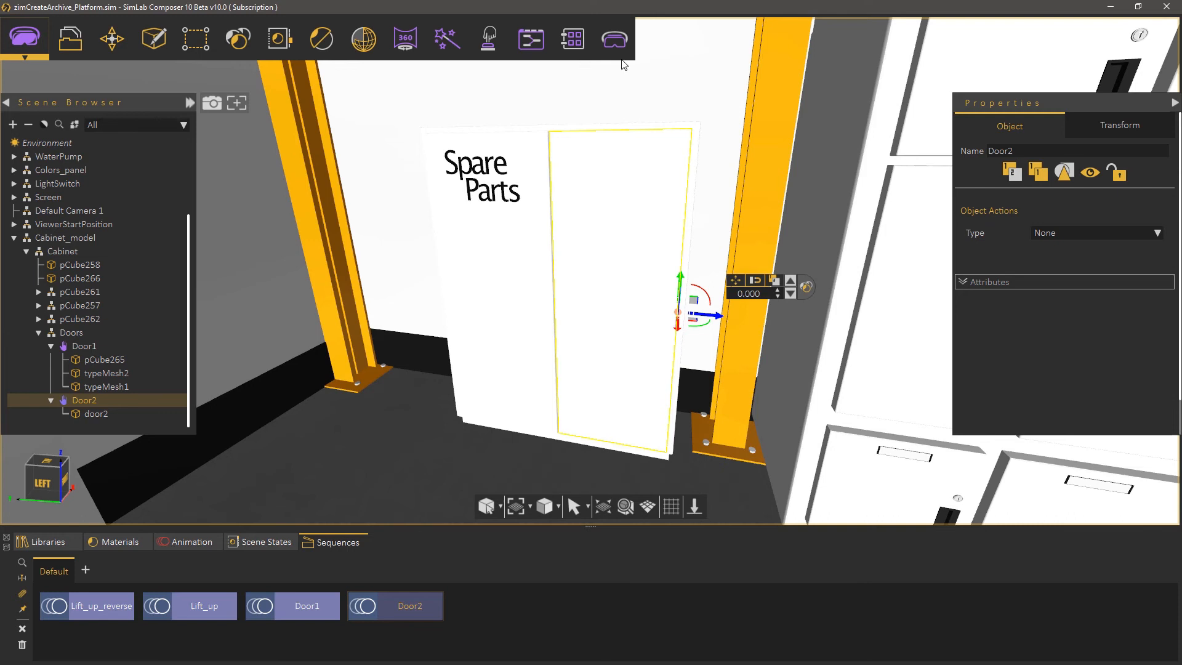
pyautogui.click(613, 38)
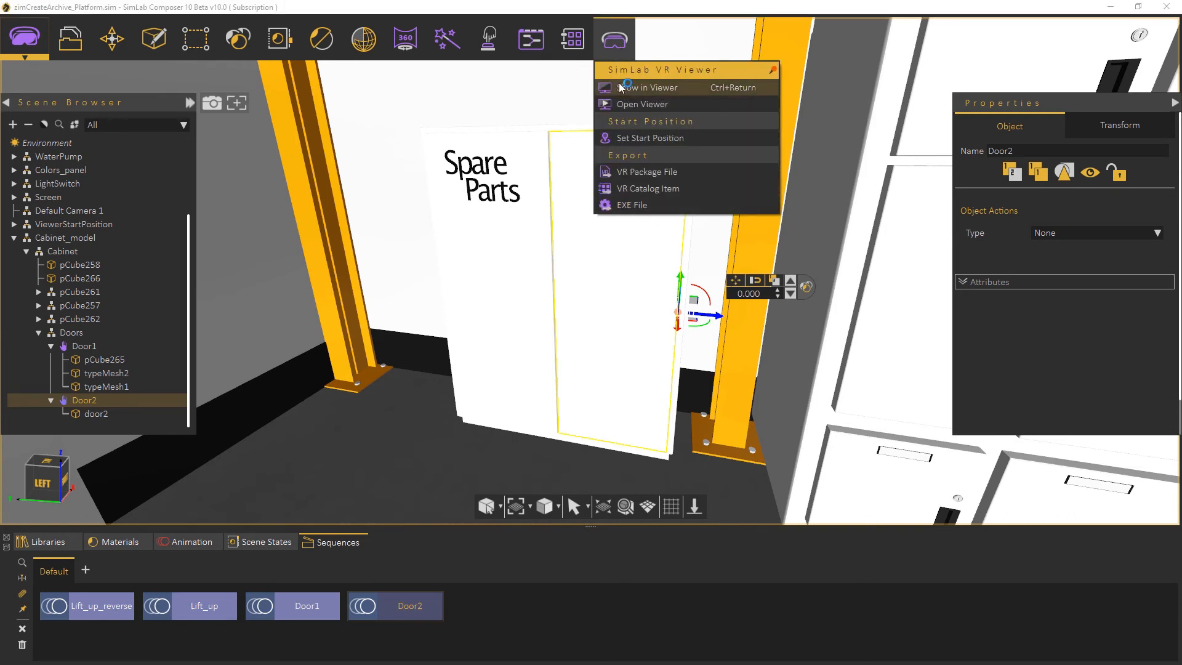